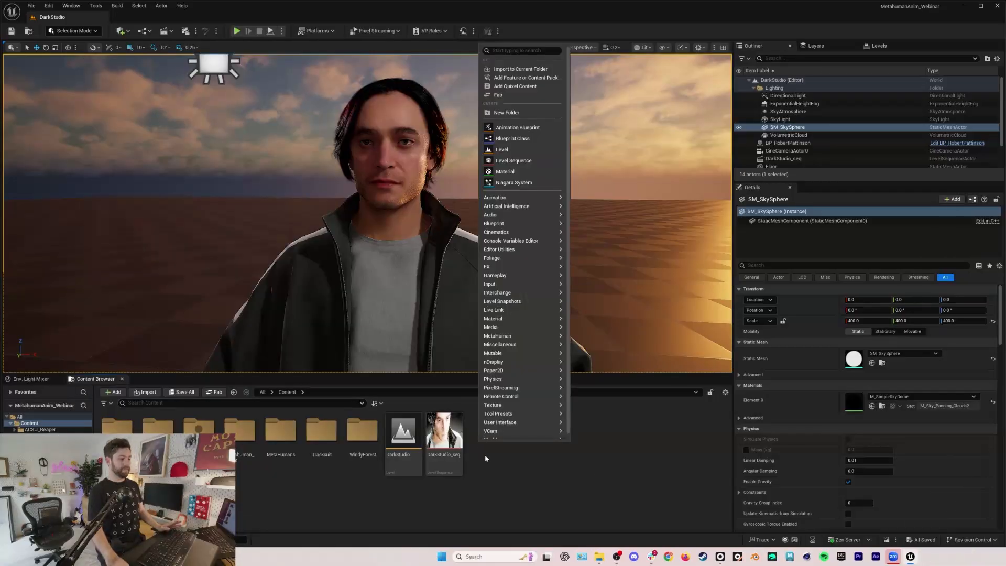
Import the selected FBX mocap animation files into the Mocap folder with Import All.
{"action": "left_click", "coordinate": [487, 458]}
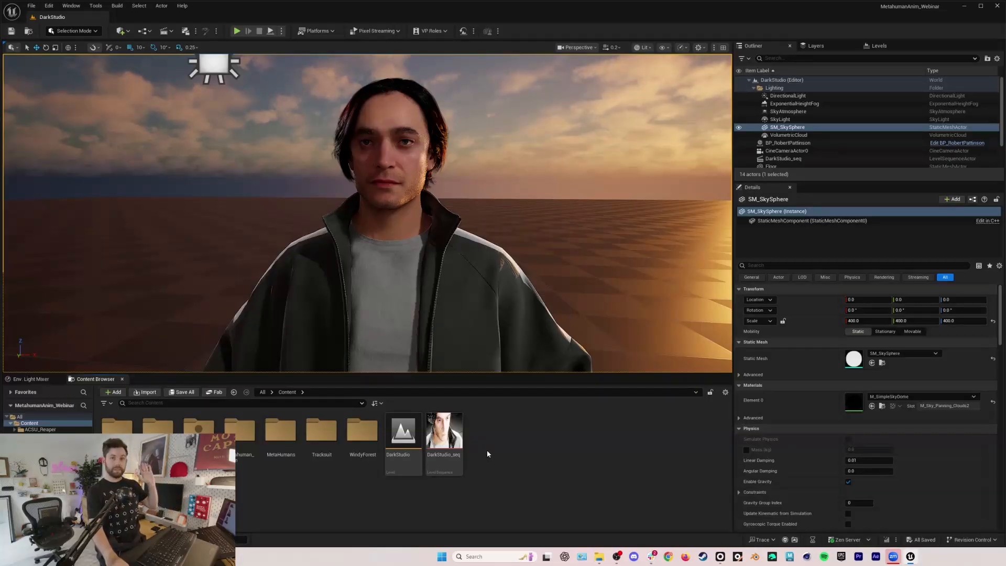
{"action": "mouse_move", "coordinate": [509, 454]}
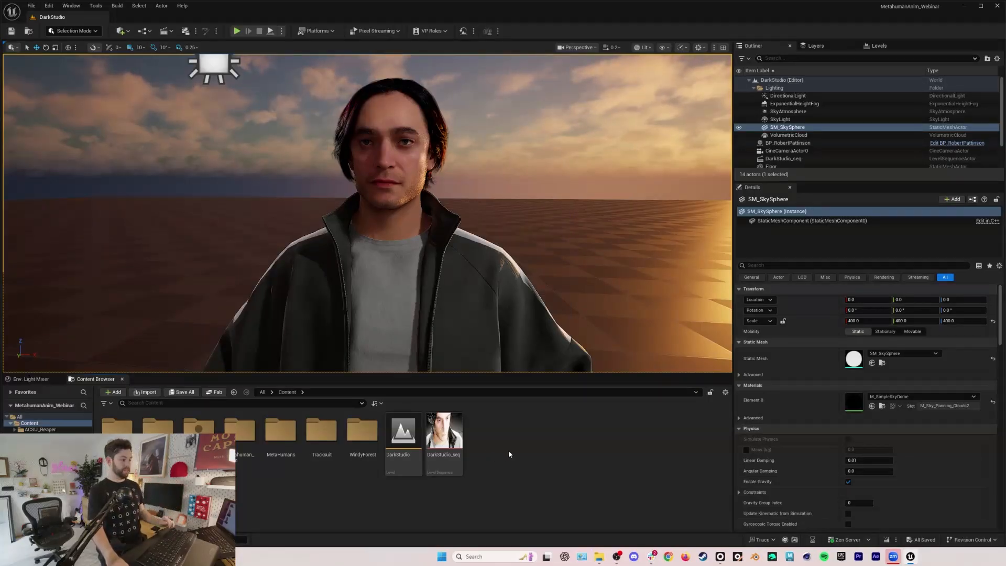
{"action": "left_click", "coordinate": [112, 393]}
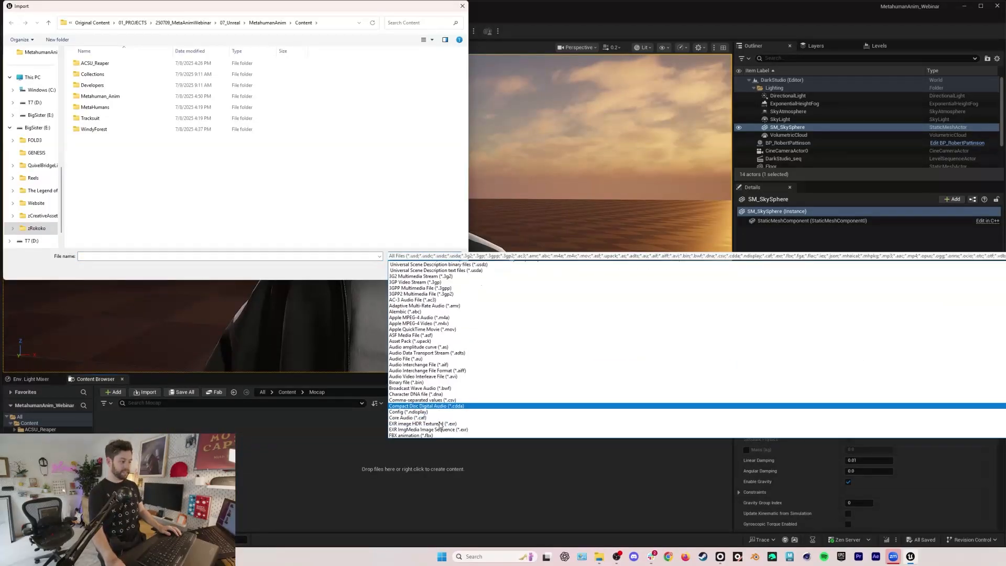
{"action": "left_click", "coordinate": [410, 435]}
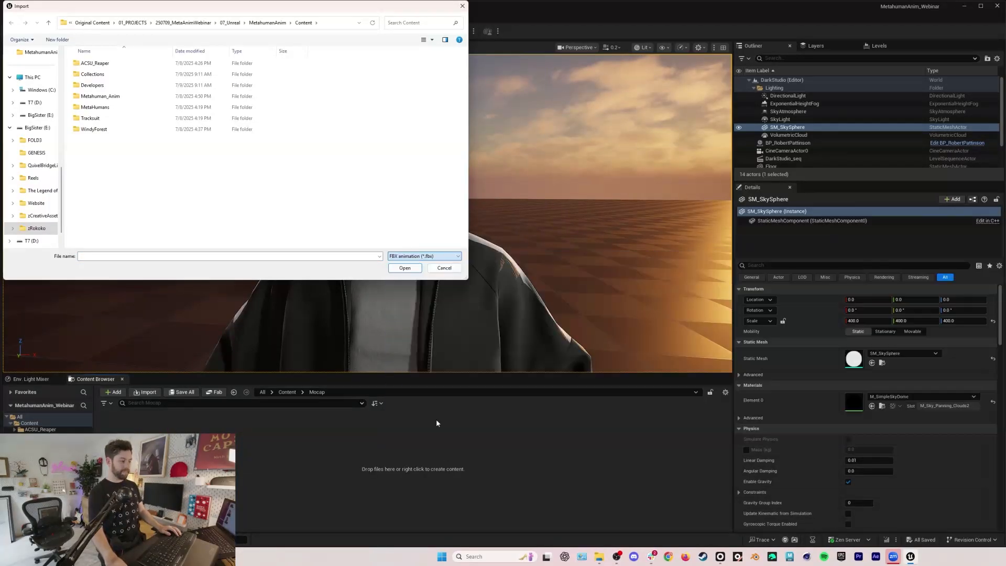
{"action": "left_click", "coordinate": [404, 268]}
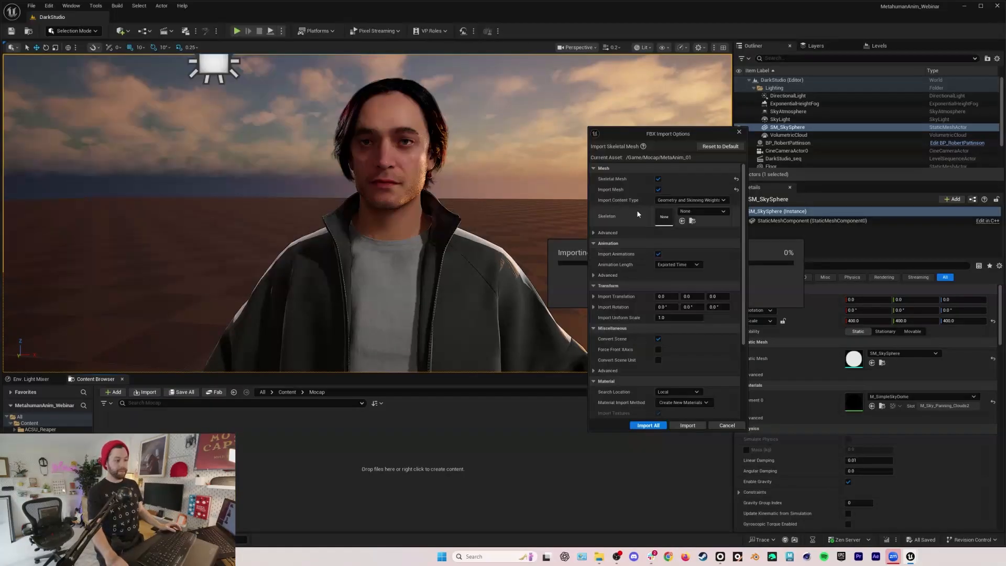
{"action": "left_click", "coordinate": [648, 426]}
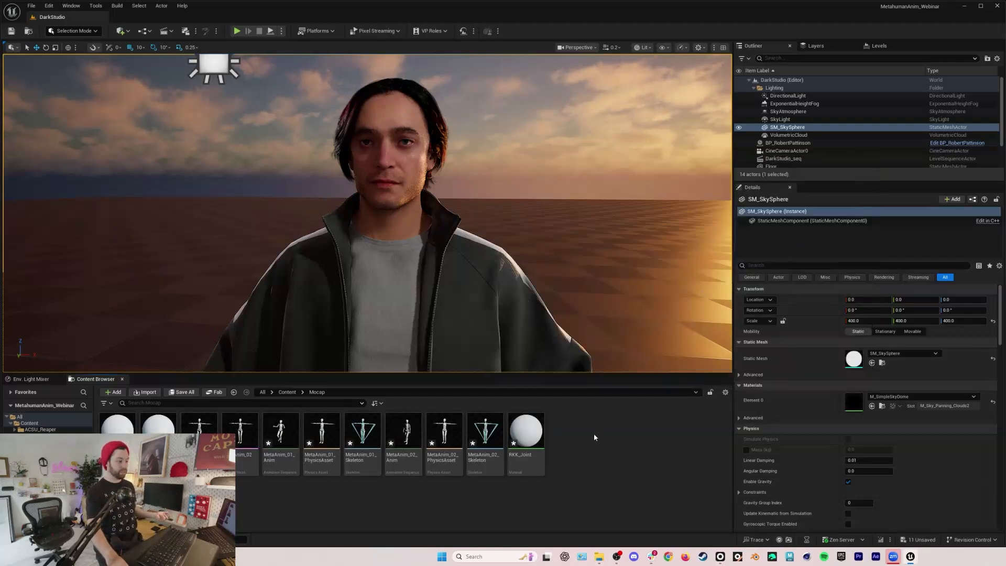
Preview MetaAnim_01_Anim and select MetaAnim_02_Anim among the imported mocap animations.
{"action": "left_click", "coordinate": [281, 431]}
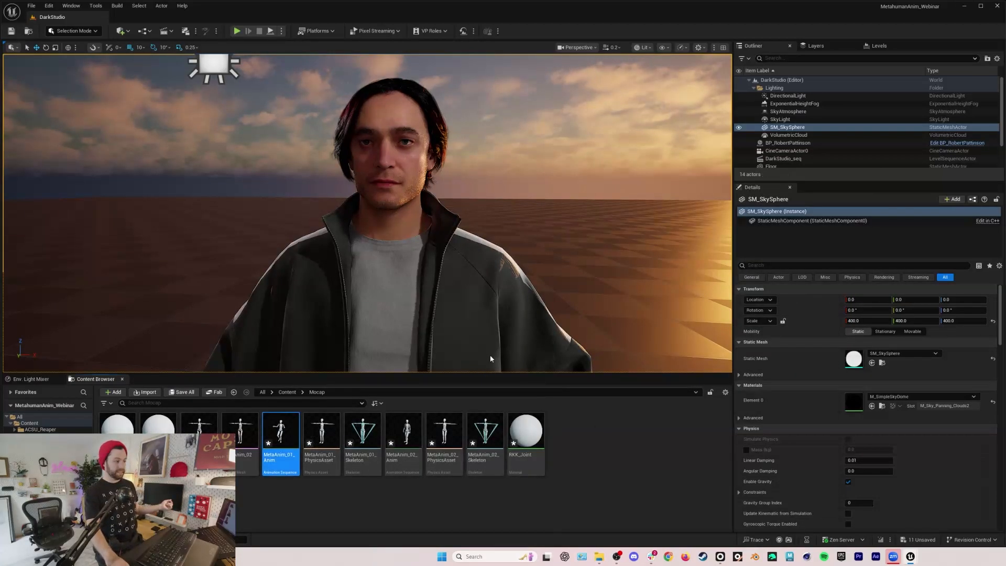
{"action": "double_click", "coordinate": [281, 432]}
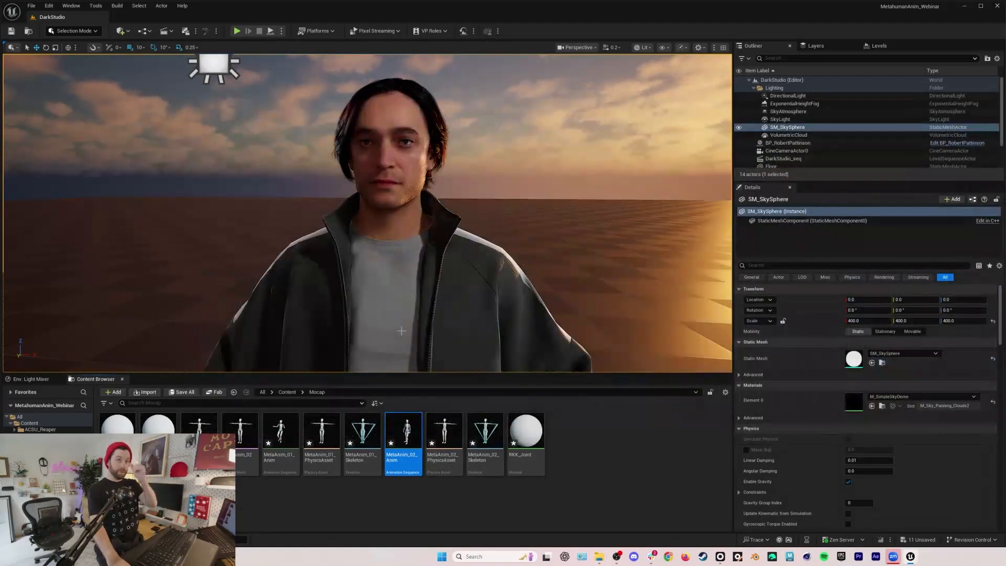
{"action": "left_click", "coordinate": [286, 392]}
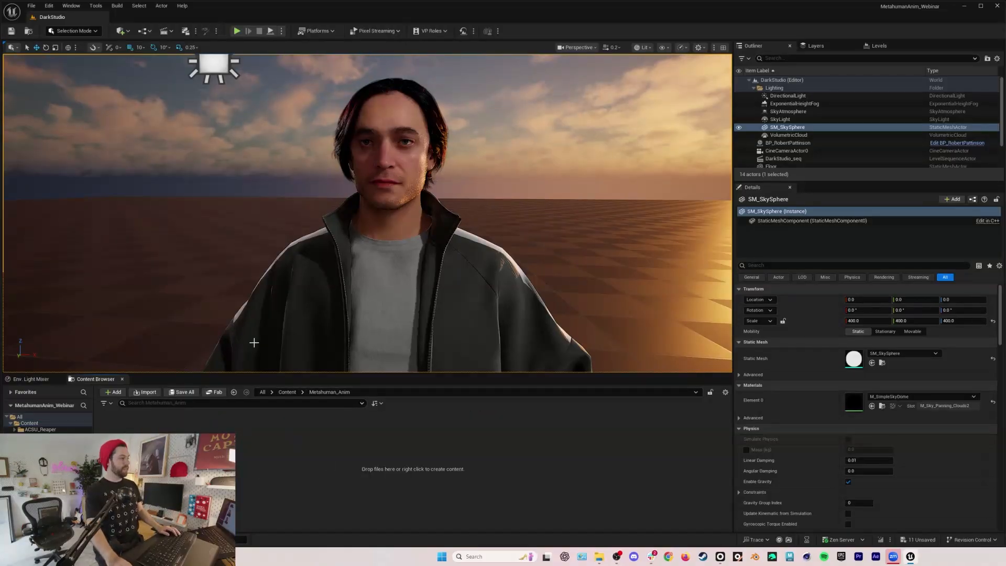
Launch Live Link Hub from Tools and switch its workspace to Capture Manager.
{"action": "left_click", "coordinate": [95, 5]}
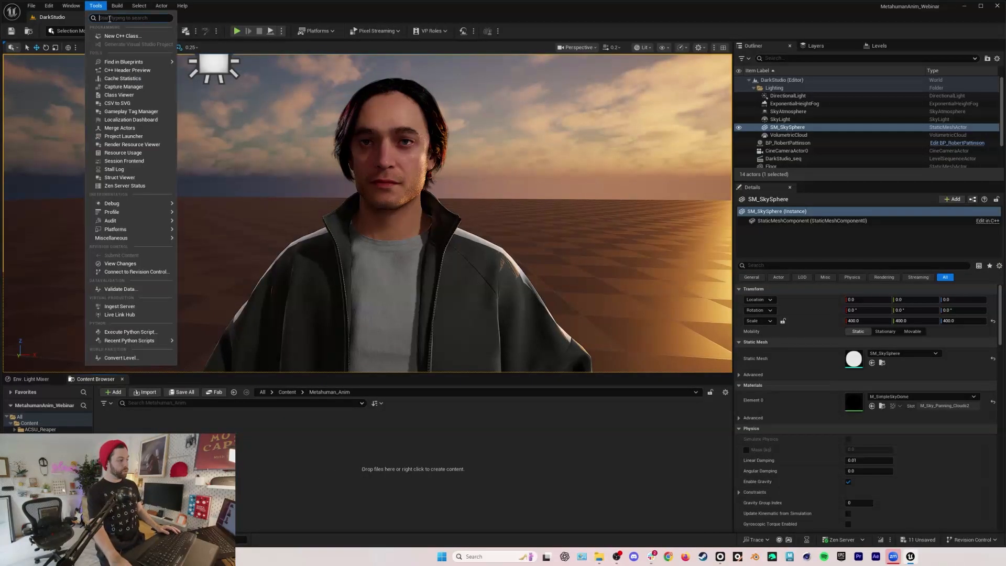
{"action": "type", "text": "live link"}
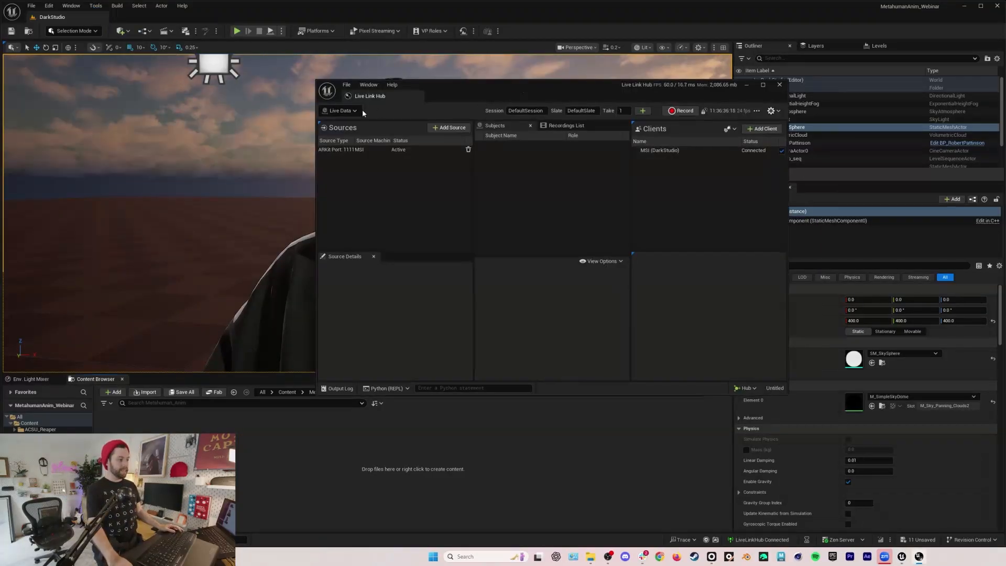
{"action": "left_click", "coordinate": [339, 111]}
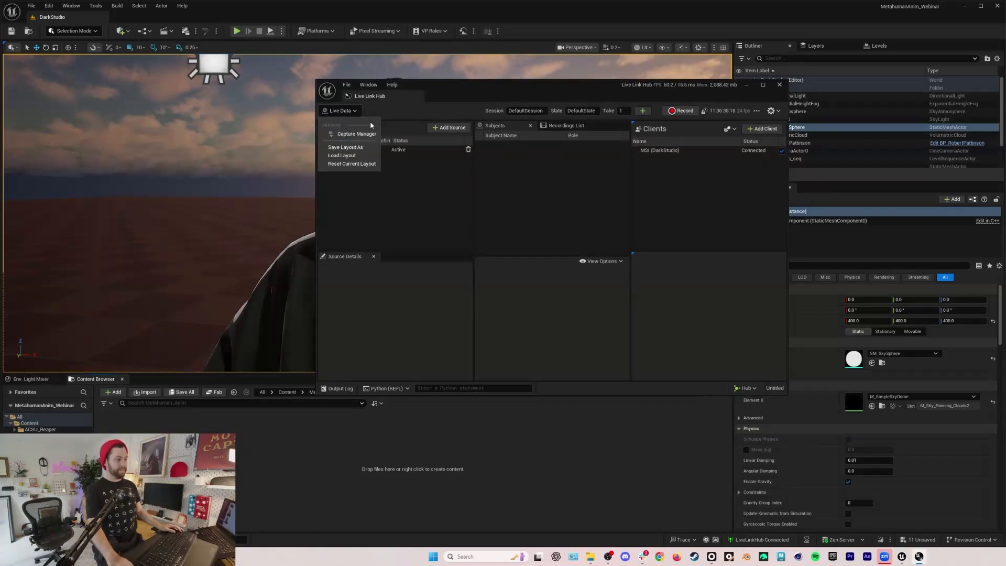
{"action": "left_click", "coordinate": [356, 134]}
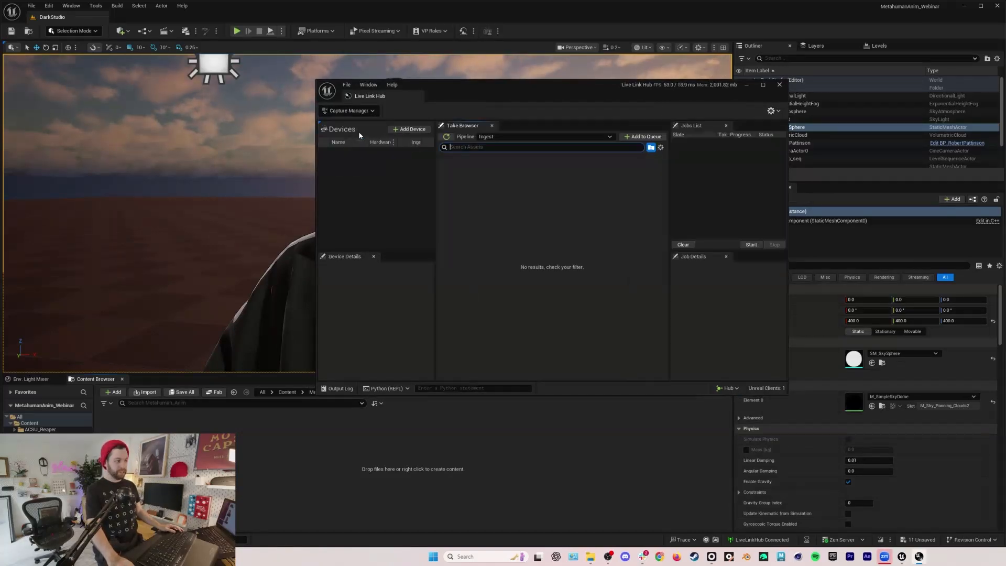
Add a Mono Video Ingest device to the hub's Devices list.
{"action": "left_click", "coordinate": [409, 129]}
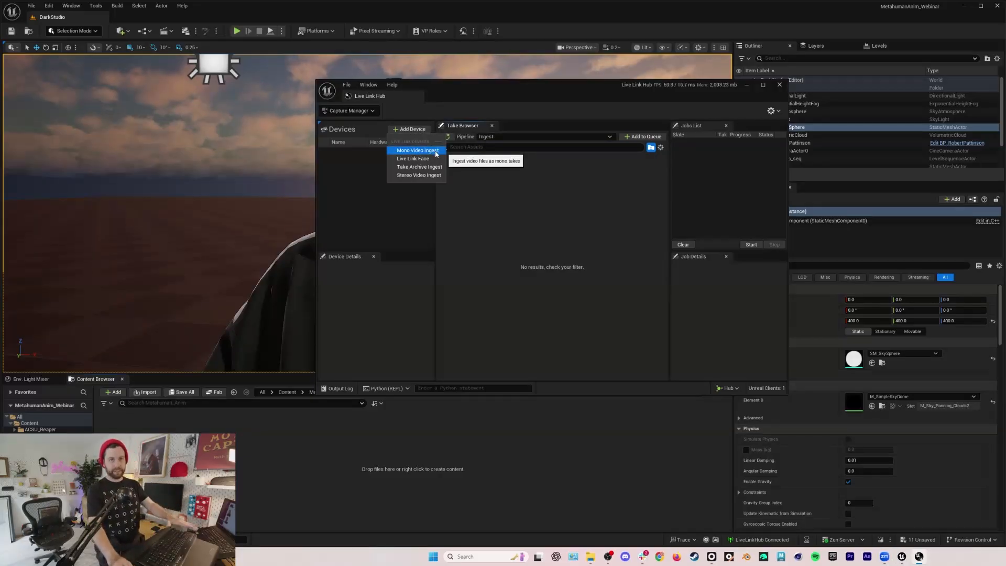
{"action": "left_click", "coordinate": [417, 151]}
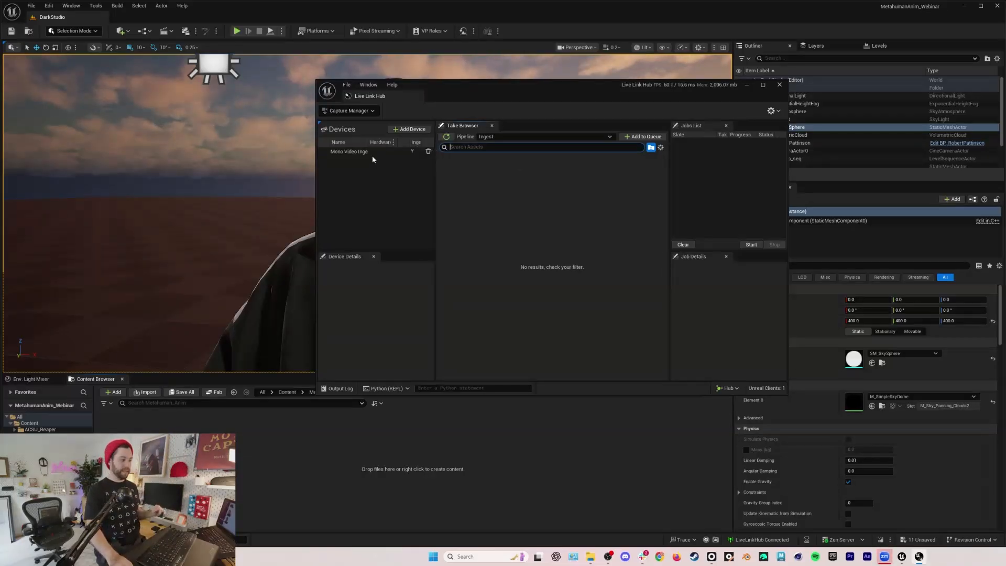
Select the Mono Video Ingest device and set its Take Directory to the footage folder.
{"action": "left_click", "coordinate": [374, 151]}
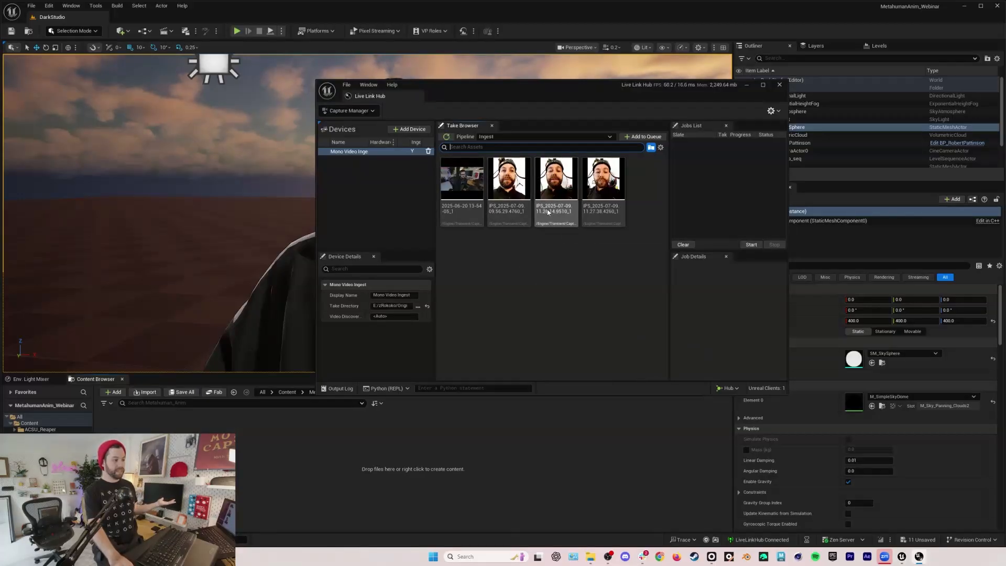
Queue the two most recent head-cam takes for ingest and start the jobs.
{"action": "left_click", "coordinate": [604, 178]}
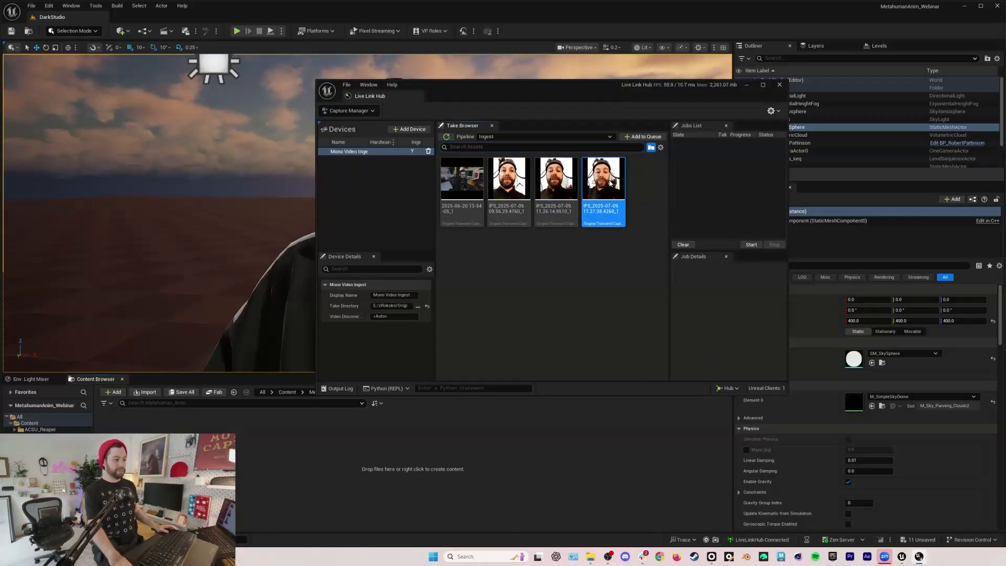
{"action": "left_click", "coordinate": [555, 177]}
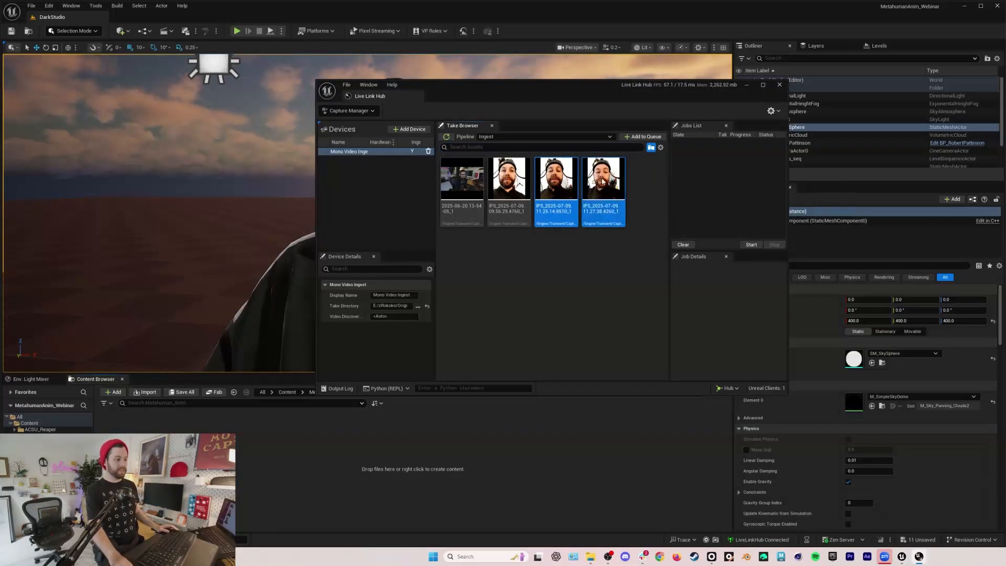
{"action": "mouse_move", "coordinate": [641, 136]}
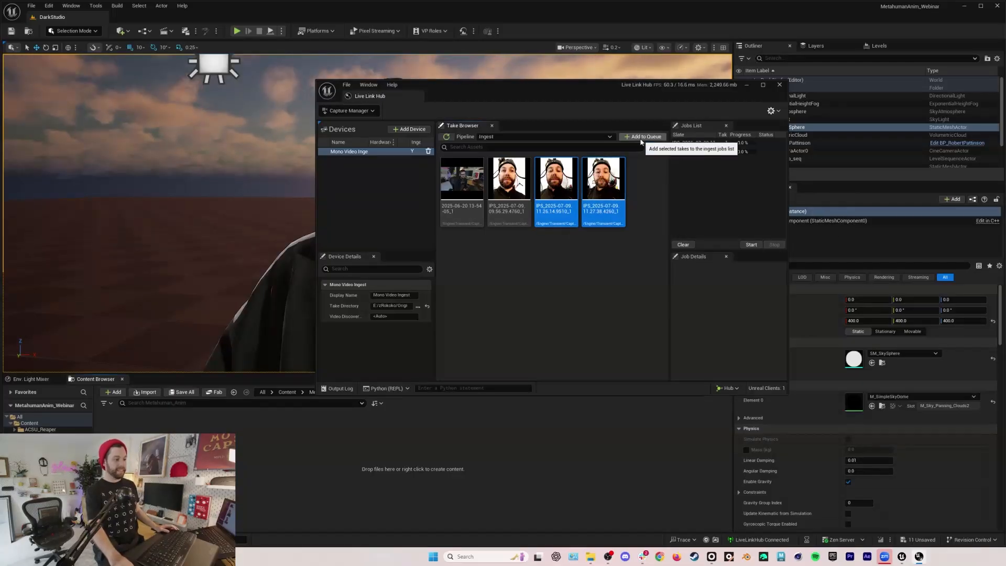
{"action": "left_click", "coordinate": [643, 136]}
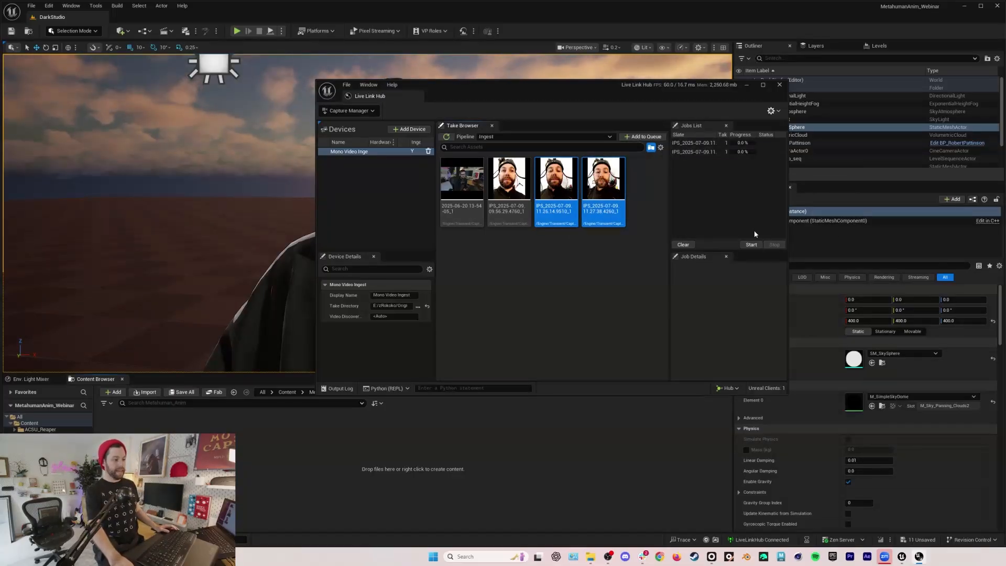
{"action": "left_click", "coordinate": [751, 244]}
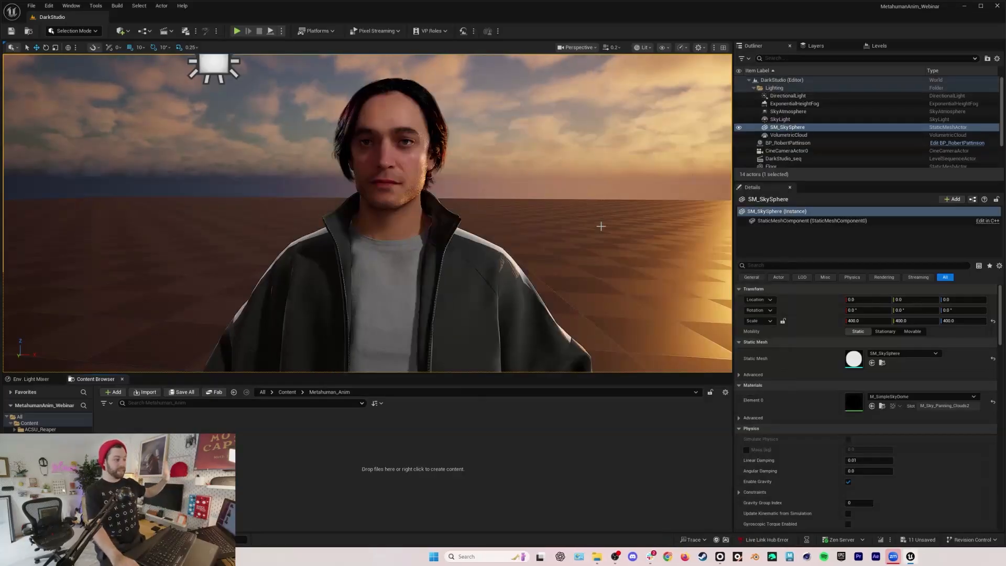
Create a MetaHuman Performance set to Monocular Footage using the CD_IPS head-cam capture data.
{"action": "left_click", "coordinate": [111, 392]}
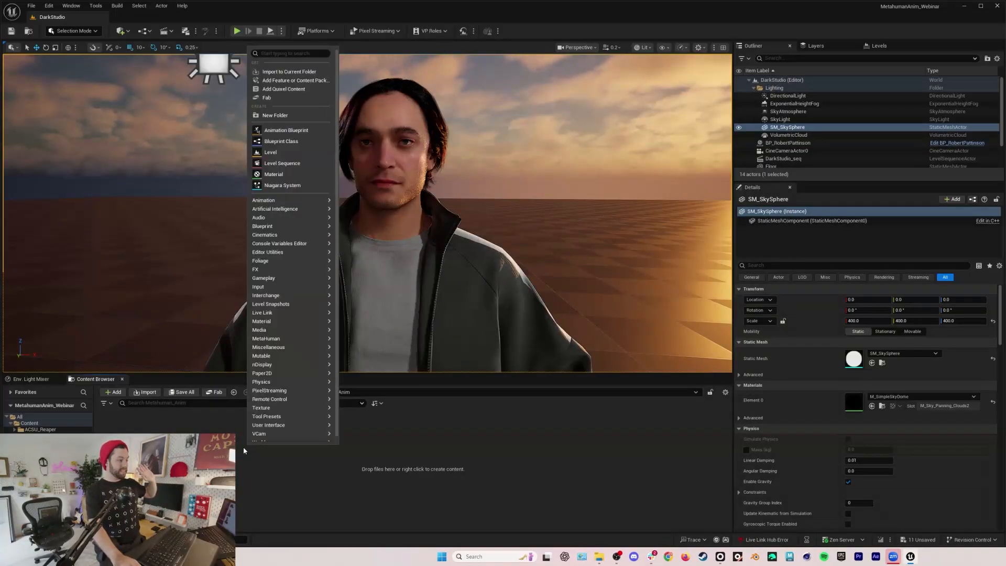
{"action": "mouse_move", "coordinate": [283, 373]}
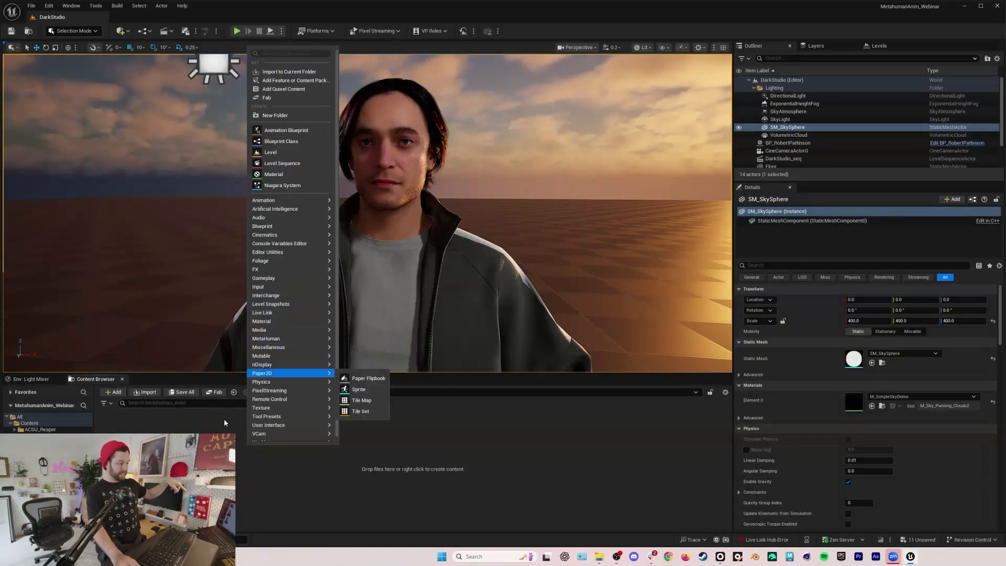
{"action": "mouse_move", "coordinate": [266, 339]}
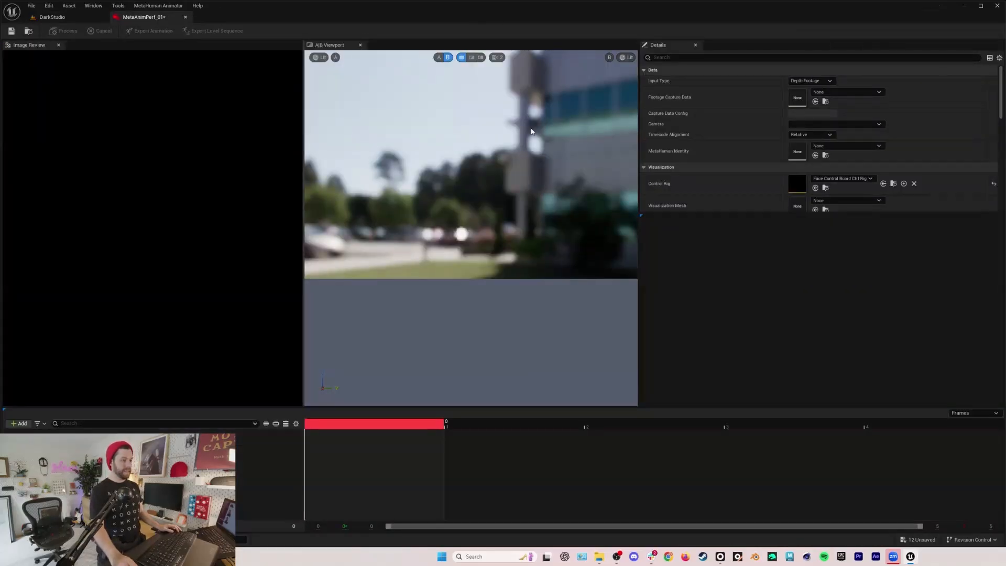
{"action": "mouse_move", "coordinate": [644, 109]}
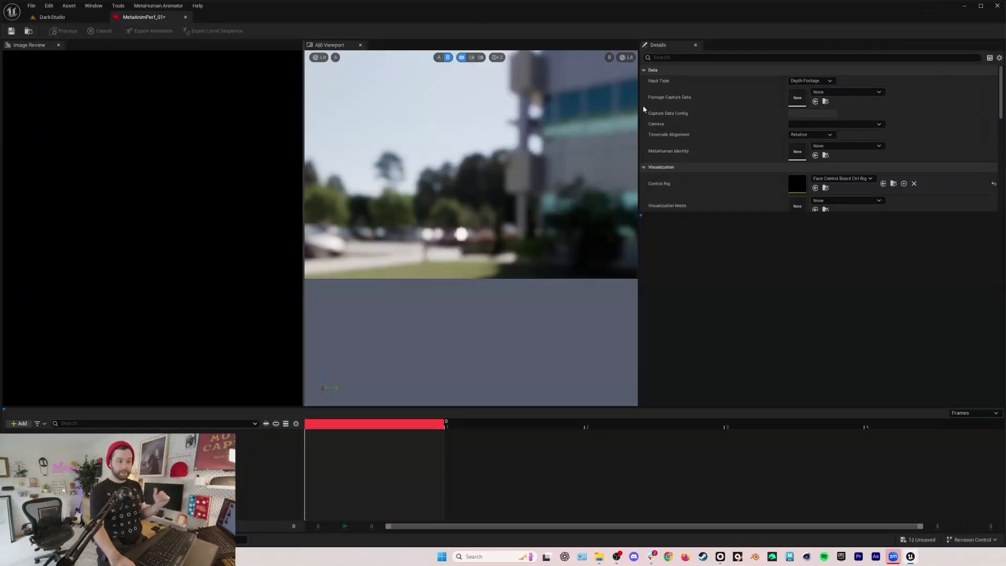
{"action": "left_click", "coordinate": [811, 81]}
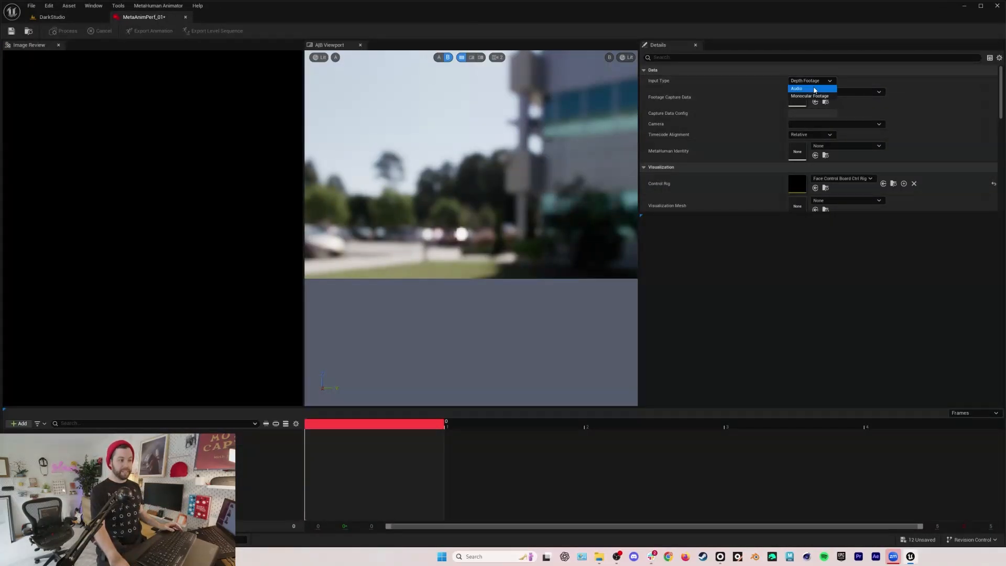
{"action": "left_click", "coordinate": [811, 95]}
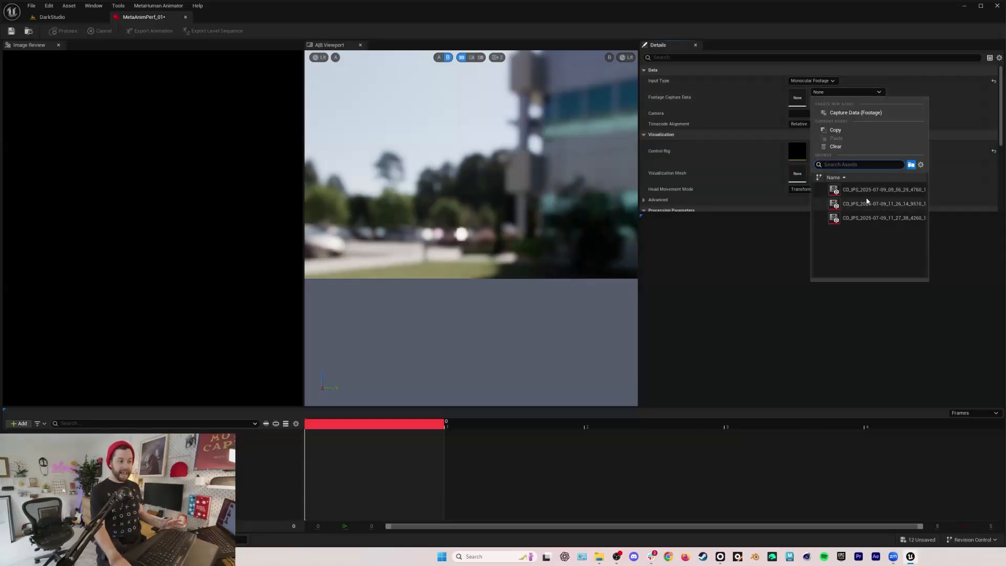
{"action": "mouse_move", "coordinate": [875, 223]}
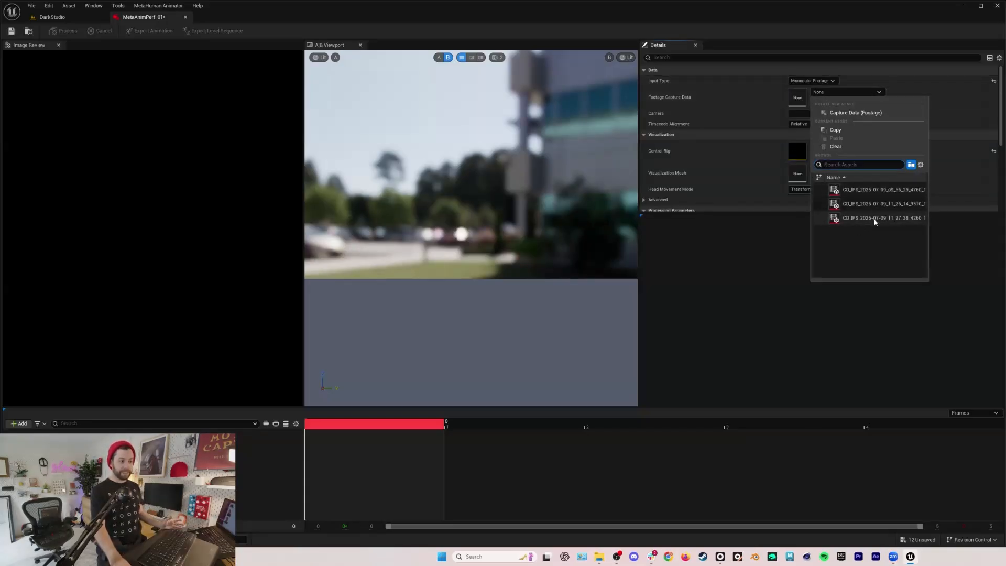
{"action": "left_click", "coordinate": [884, 204]}
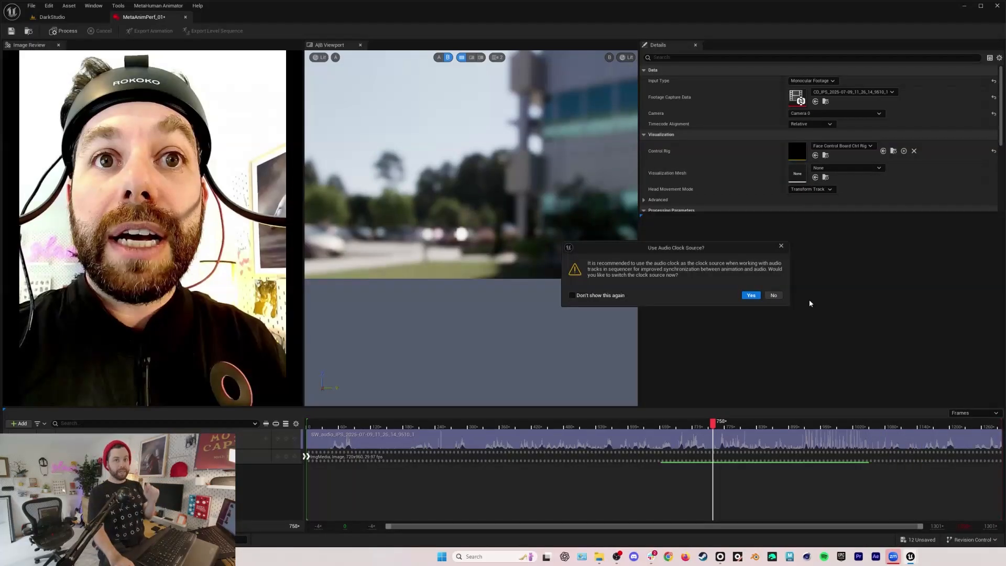
Confirm the audio clock source and scrub through the head-cam footage on the face mesh.
{"action": "left_click", "coordinate": [774, 295]}
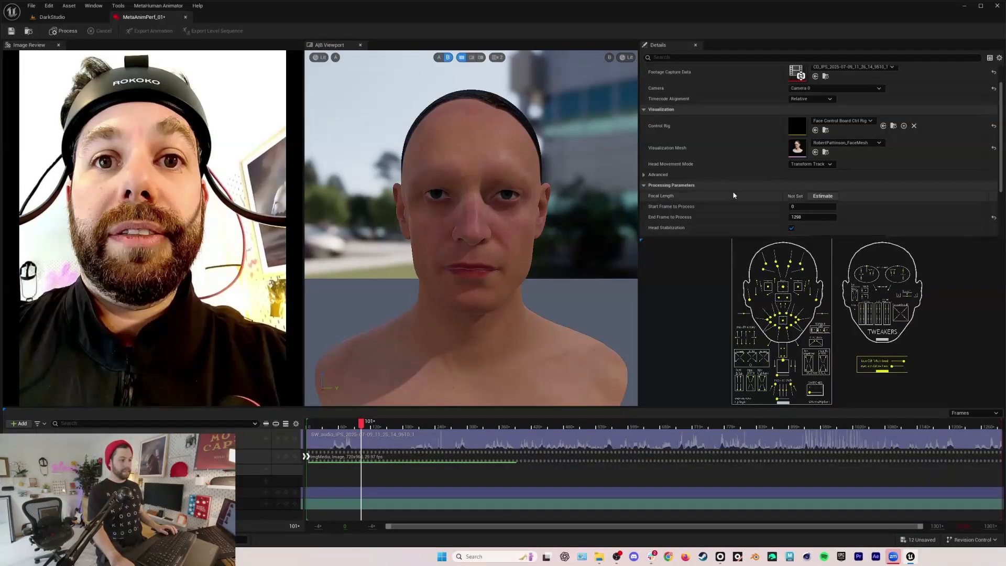
{"action": "mouse_move", "coordinate": [826, 168]}
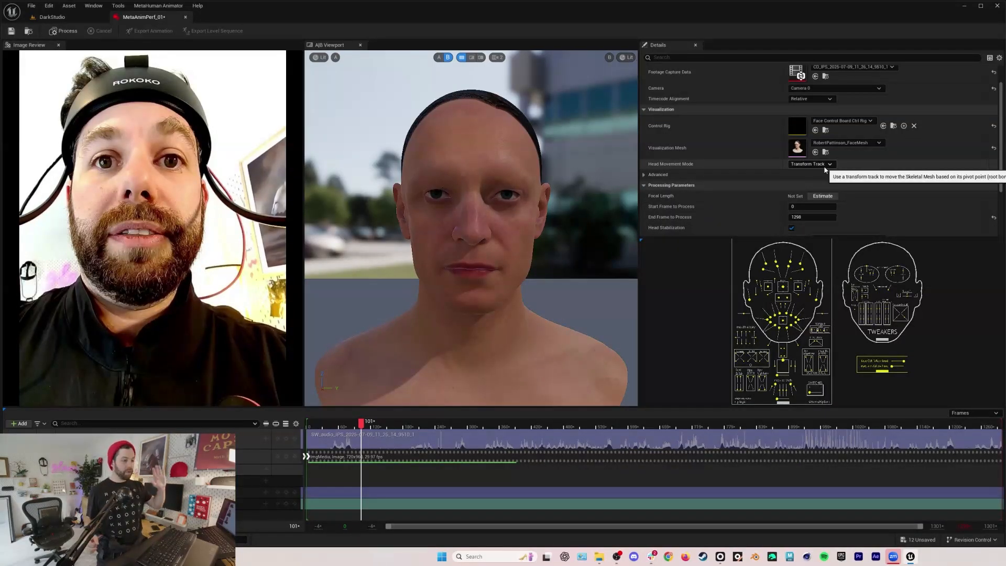
{"action": "mouse_move", "coordinate": [380, 427]}
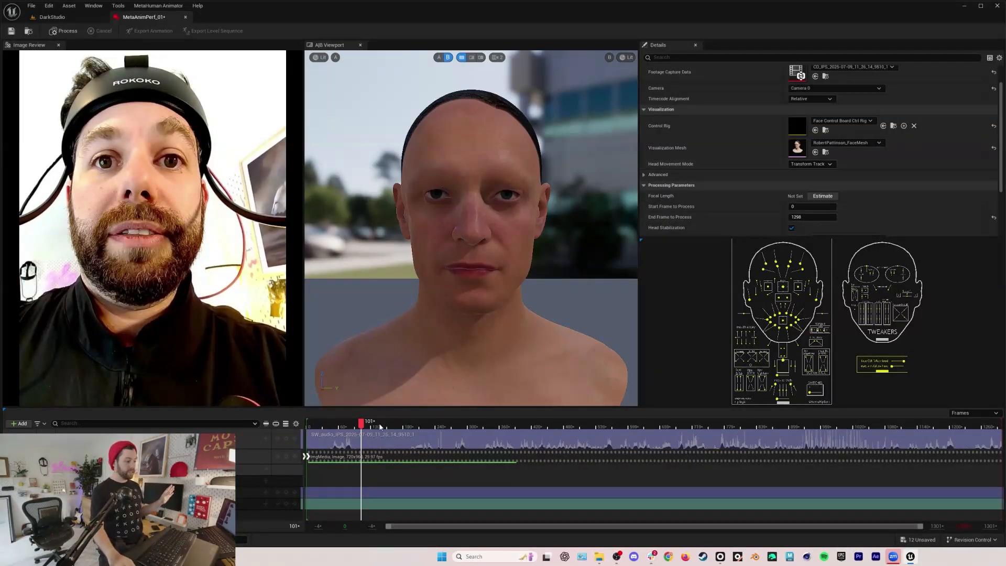
{"action": "left_click", "coordinate": [476, 421]}
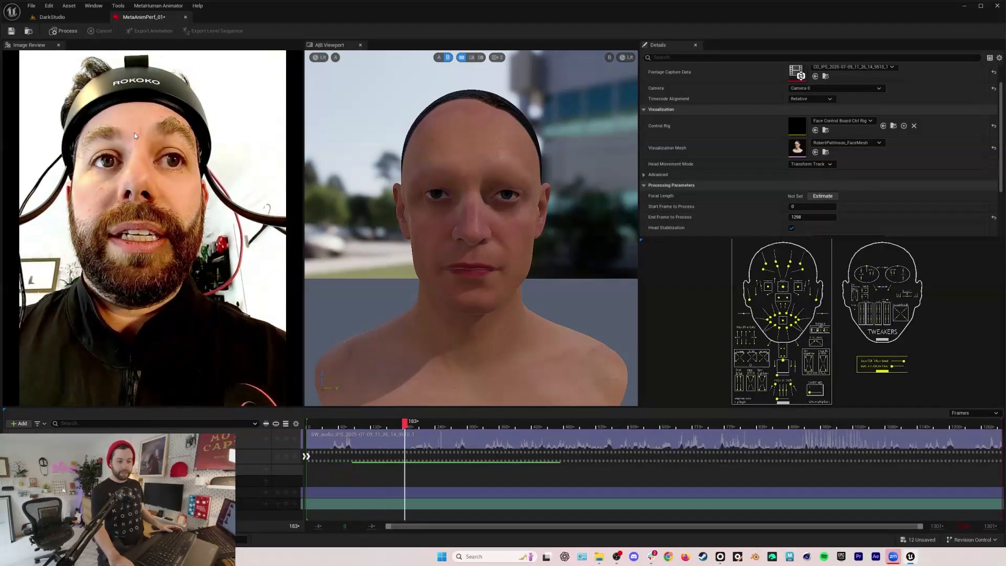
{"action": "left_click", "coordinate": [438, 422]}
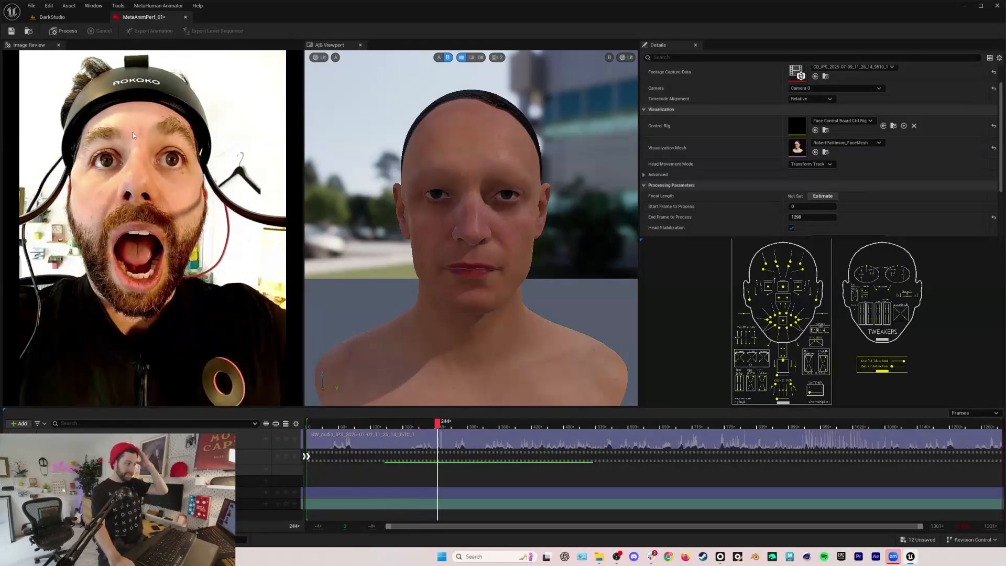
{"action": "left_click", "coordinate": [468, 422]}
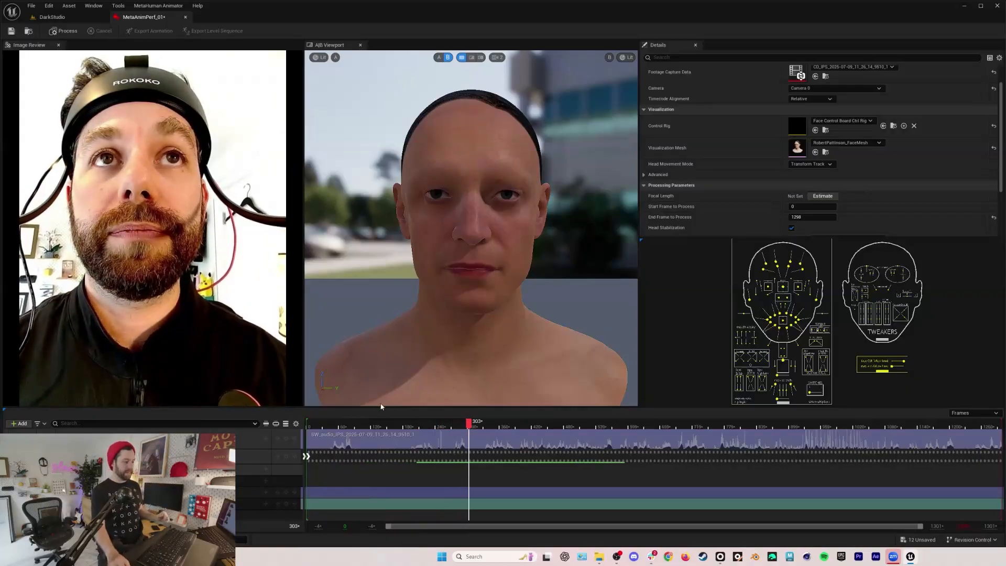
Set Head Movement Mode to Disabled for the performance.
{"action": "left_click", "coordinate": [830, 163]}
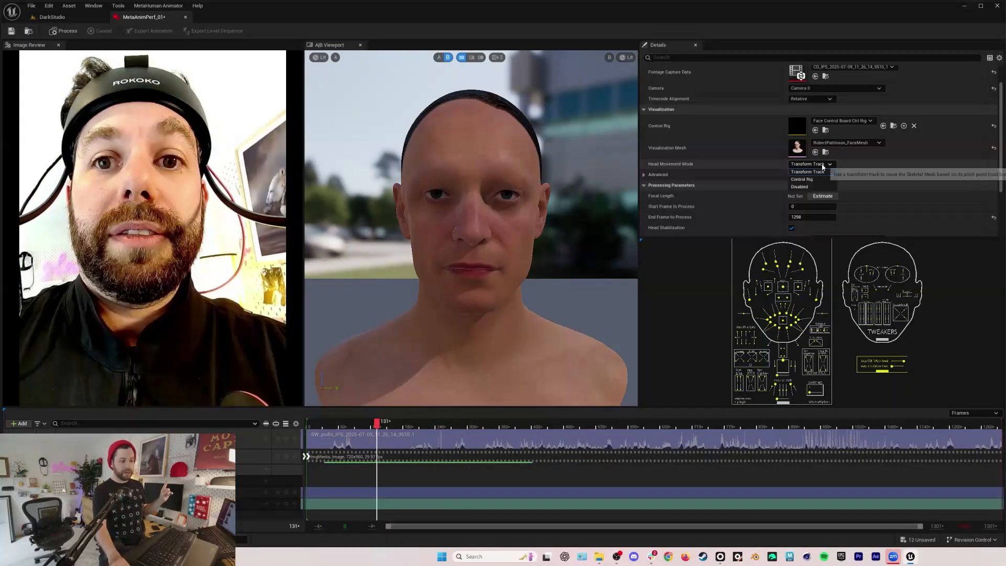
{"action": "left_click", "coordinate": [798, 187]}
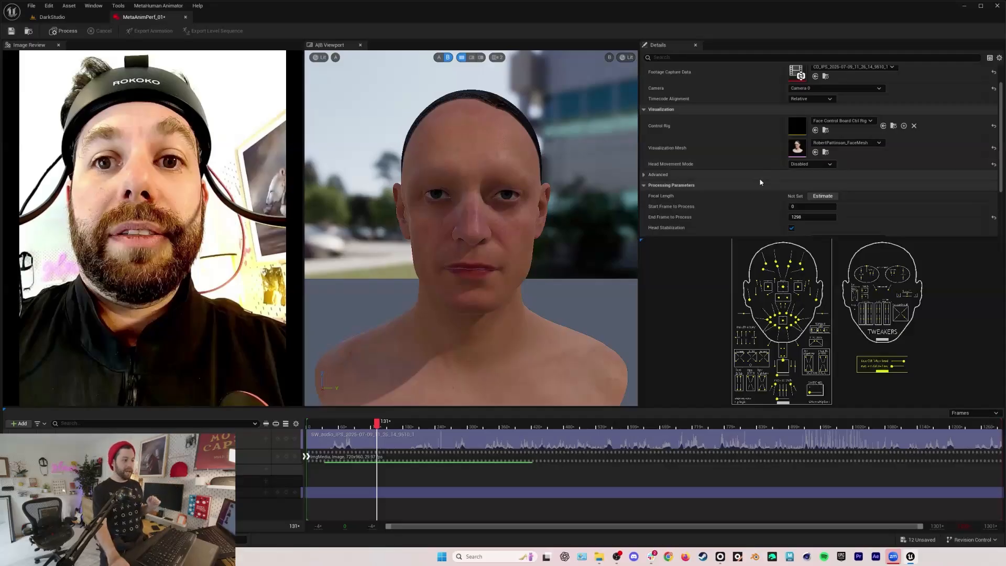
{"action": "scroll", "scroll_direction": "down", "scroll_amount": 3}
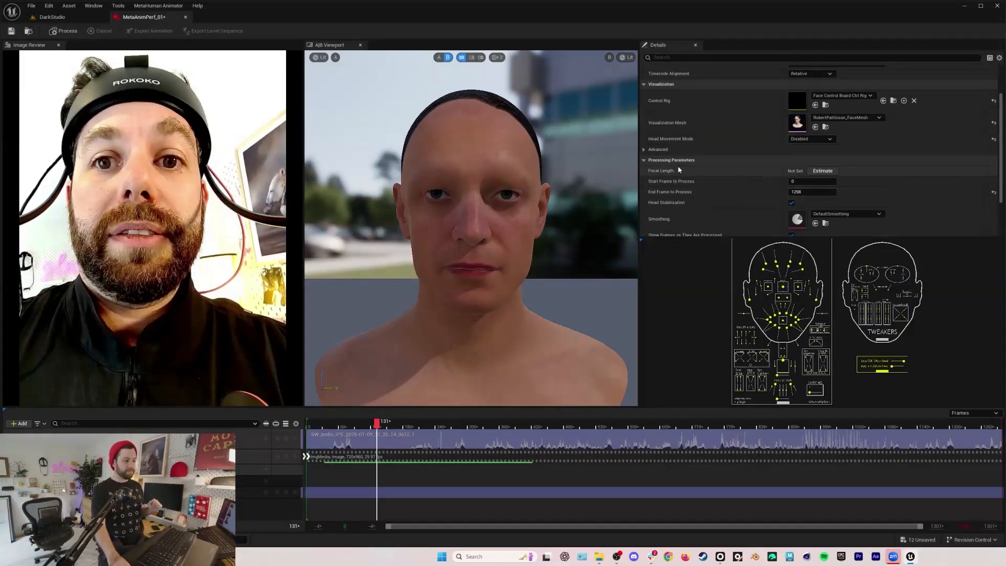
Under Advanced, scrub to neutral frame 318 and enable Neutral Pose Calibration.
{"action": "left_click", "coordinate": [644, 148]}
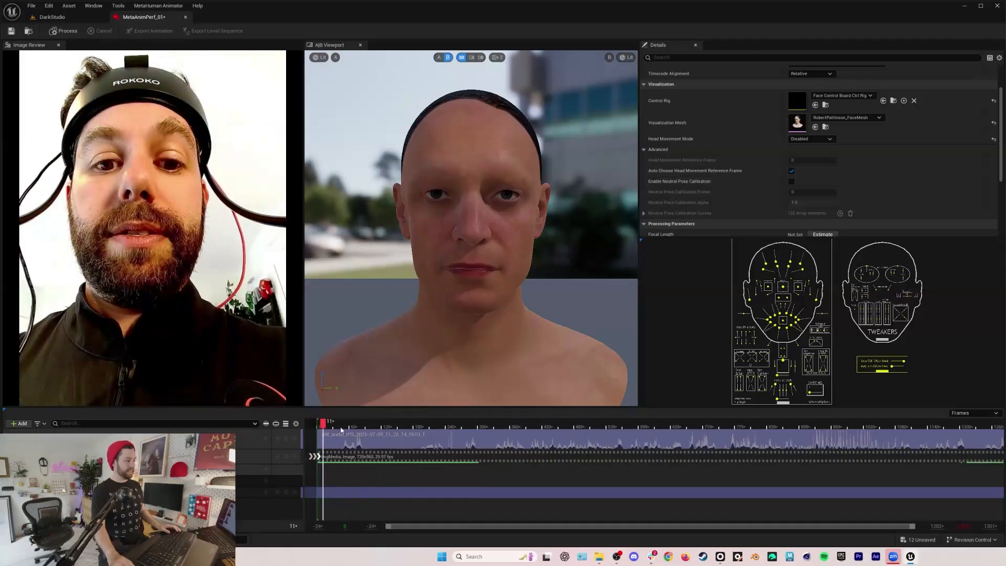
{"action": "left_click", "coordinate": [487, 426]}
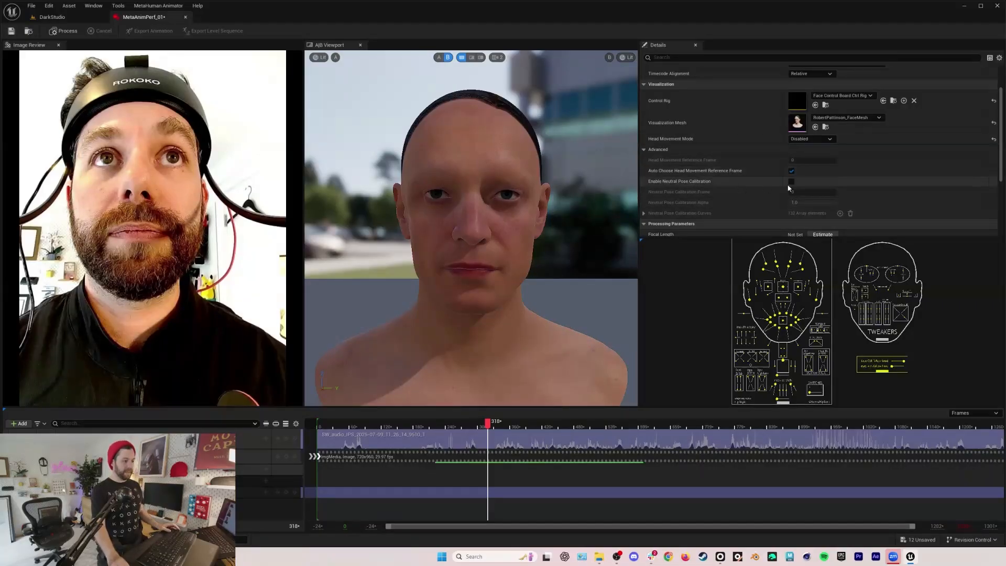
{"action": "left_click", "coordinate": [792, 182]}
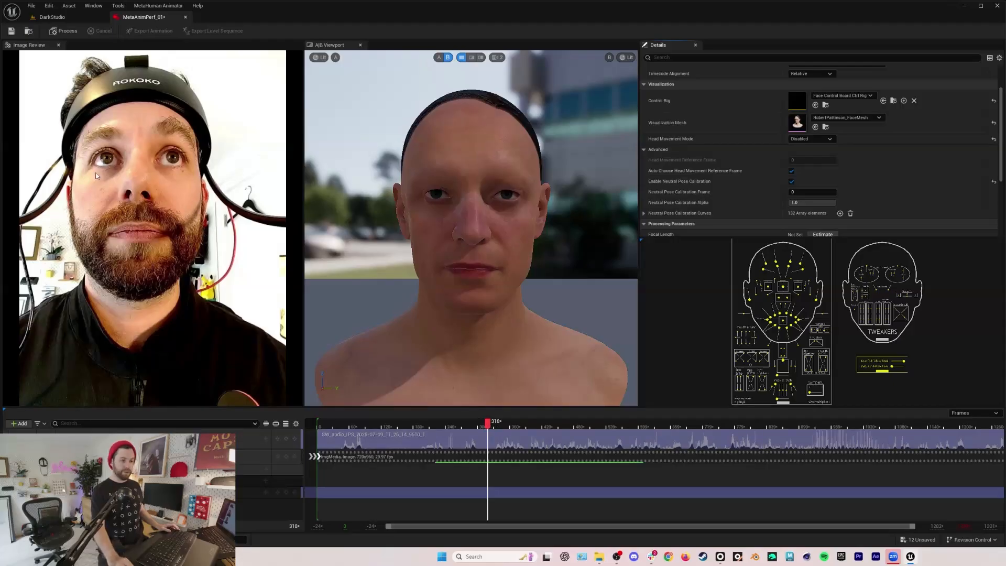
{"action": "left_click", "coordinate": [811, 191]}
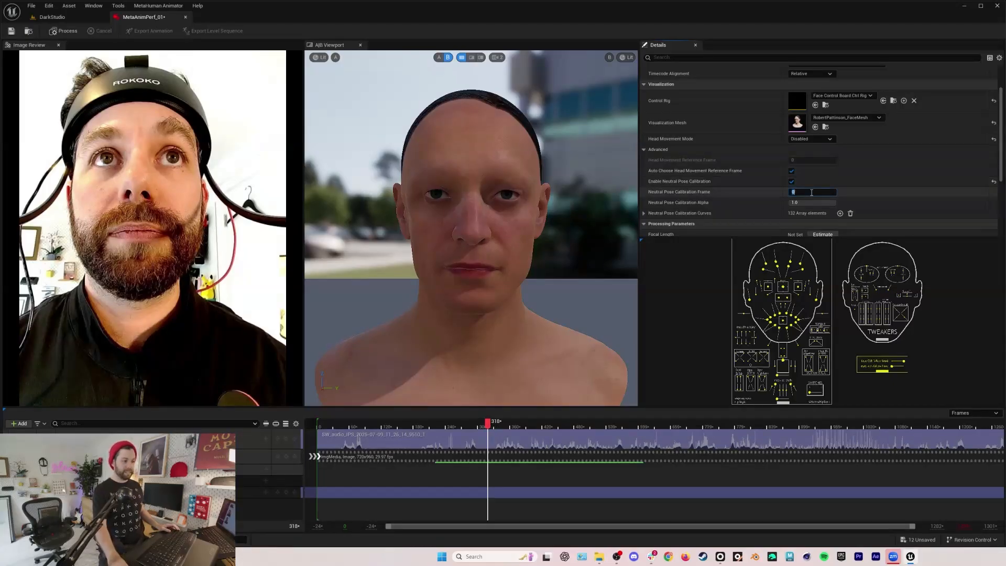
Set the Neutral Pose Calibration Frame to 318 and process the footage.
{"action": "type", "text": "318"}
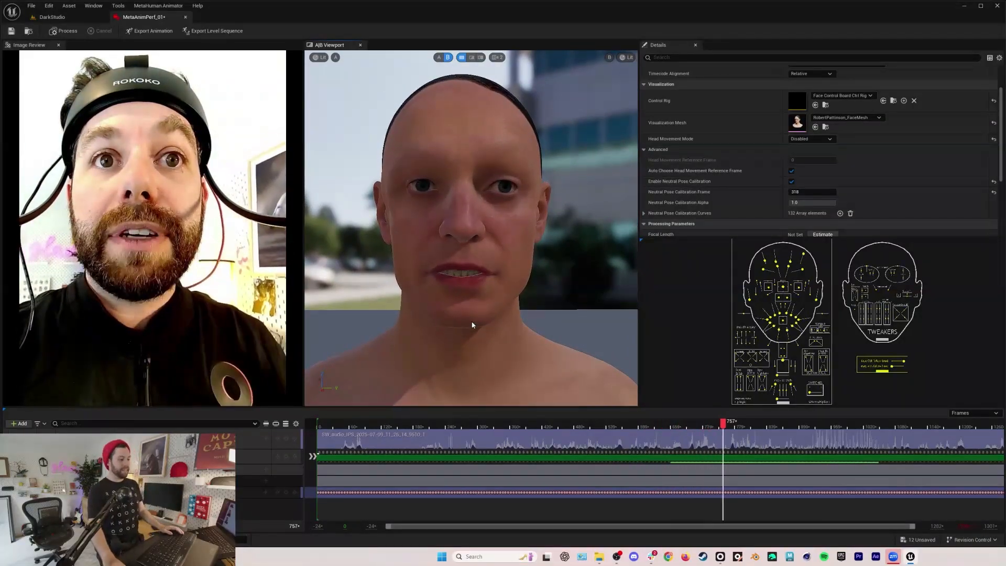
{"action": "left_click", "coordinate": [757, 424]}
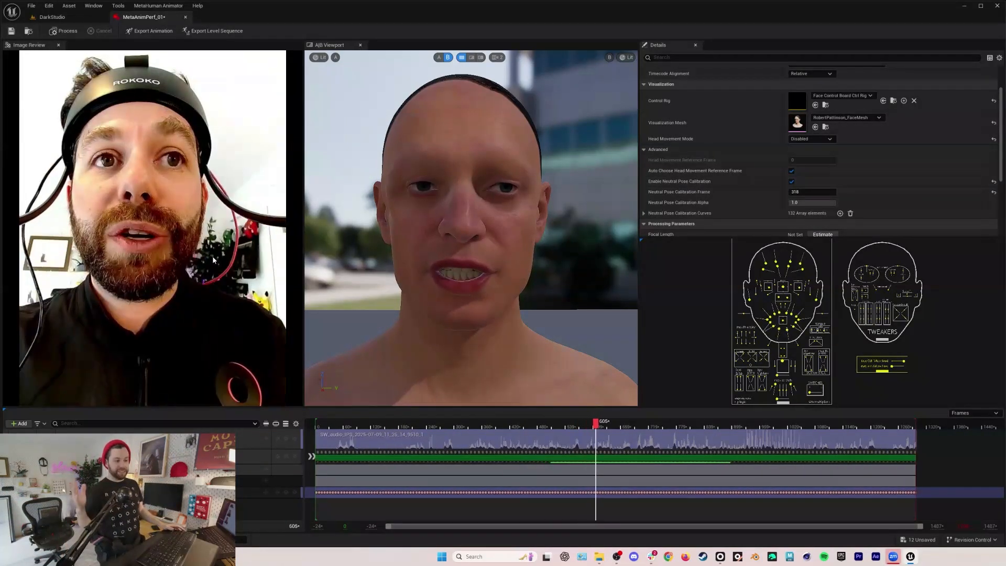
{"action": "left_click", "coordinate": [624, 421]}
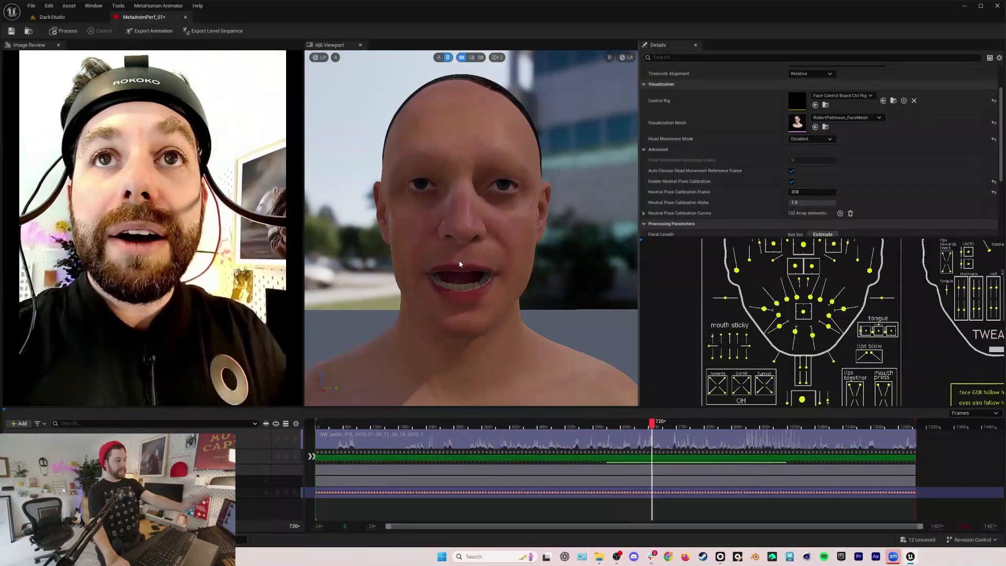
{"action": "left_click", "coordinate": [679, 435]}
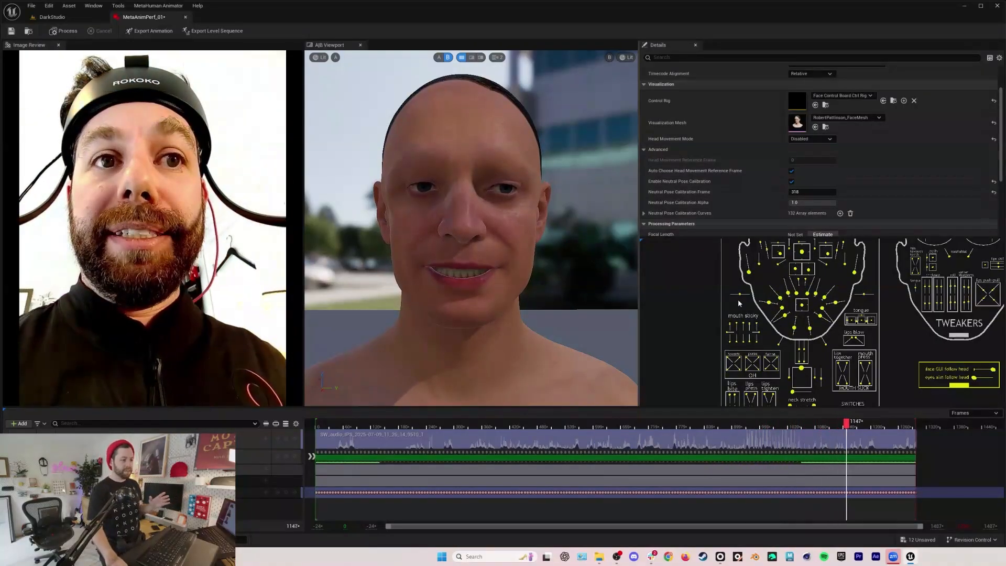
{"action": "left_click", "coordinate": [875, 436]}
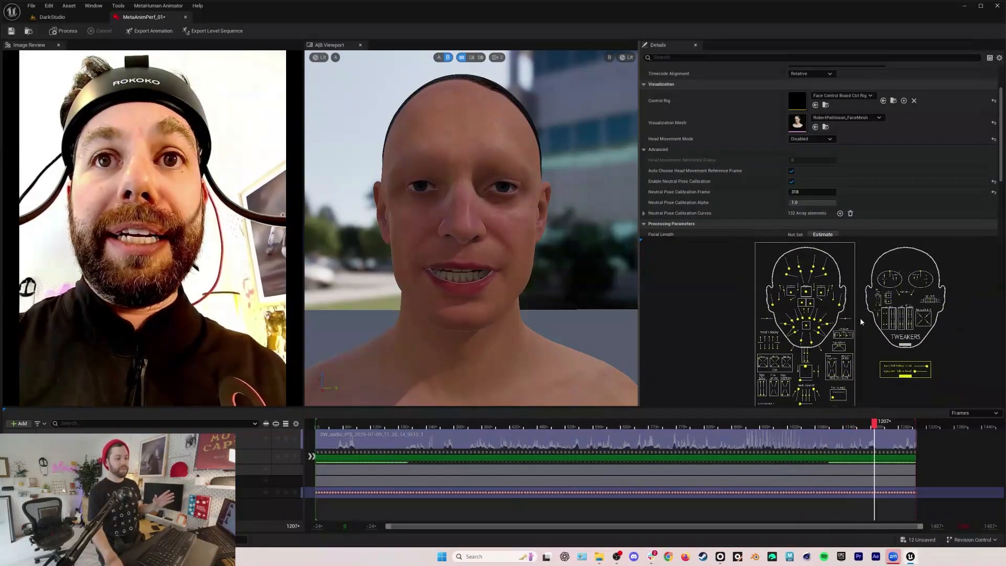